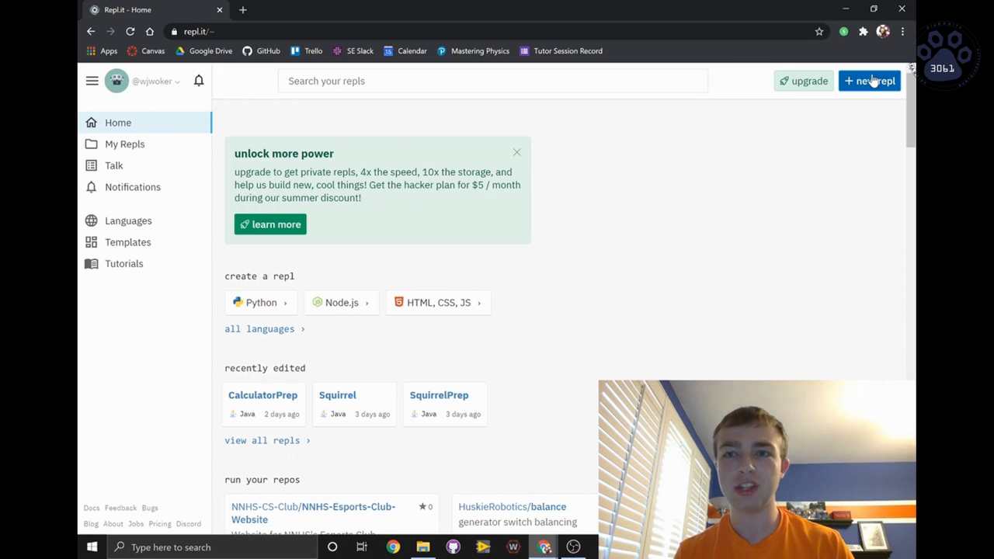
Create a new Java repl named 'Calculator', opening its default Hello World Main.java
click(875, 81)
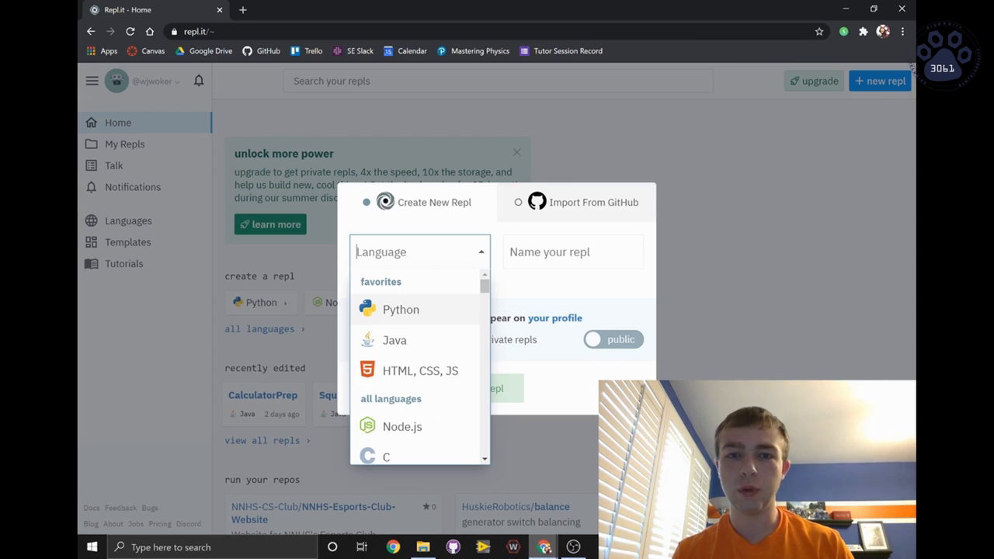
click(394, 339)
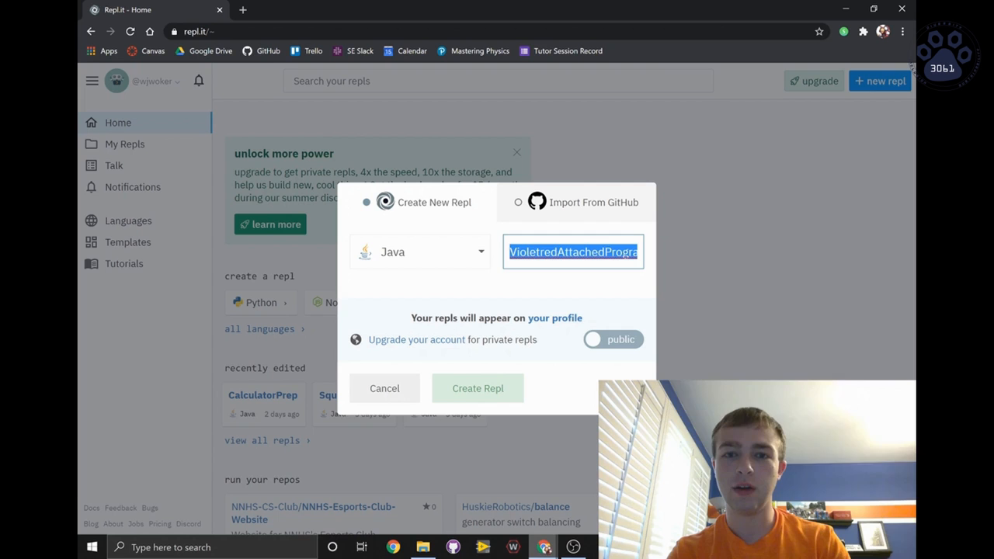
text(Calcu)
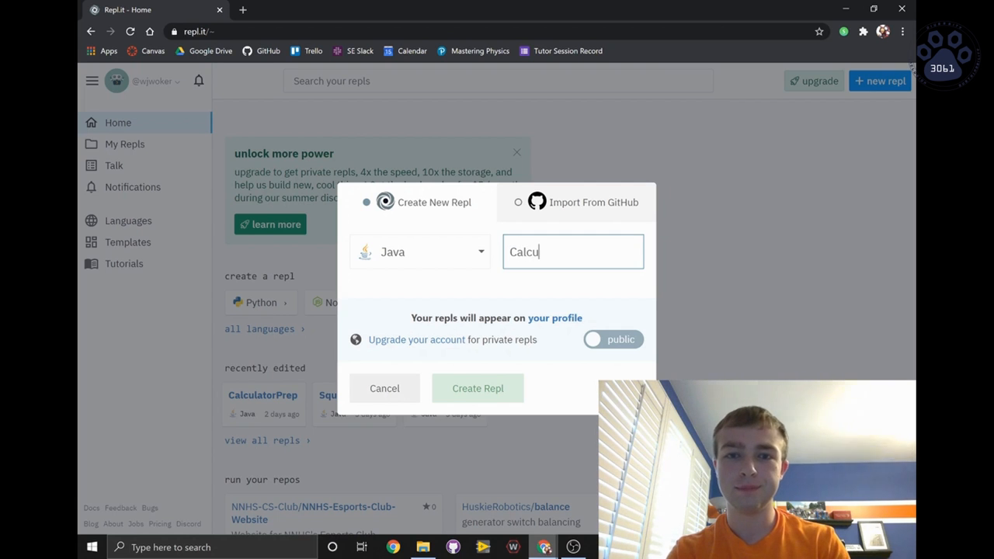
click(477, 389)
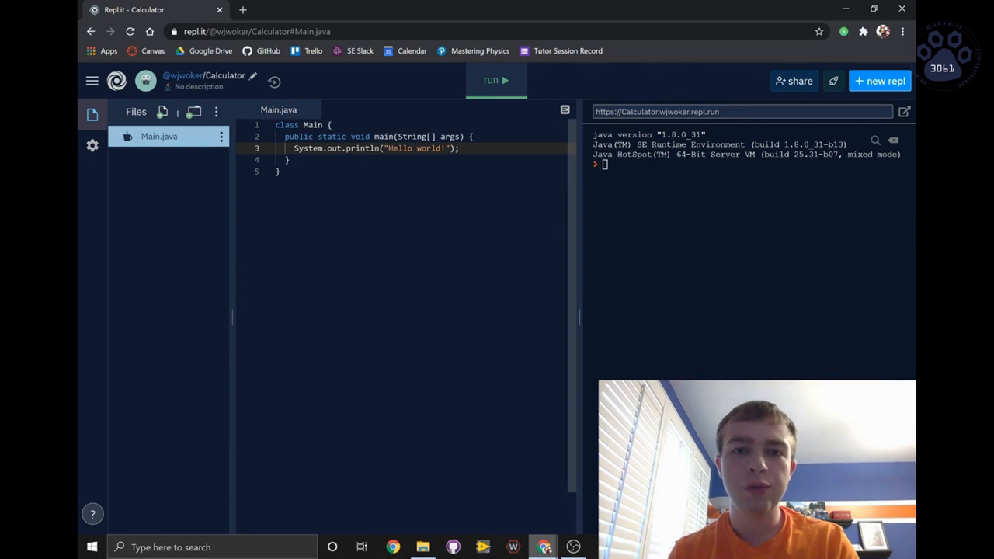
Remove the System.out.println Hello World line from main
triple_click(376, 148)
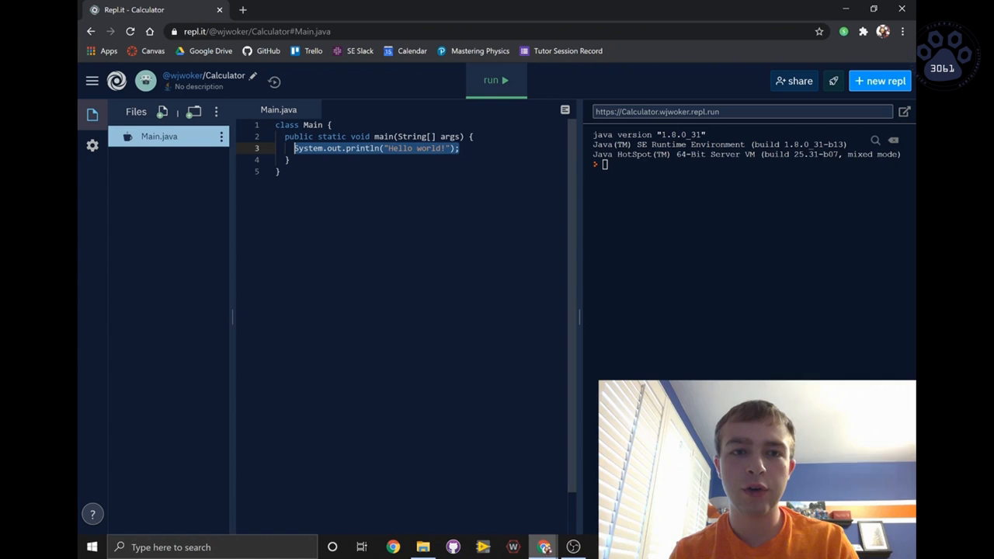
key(Delete)
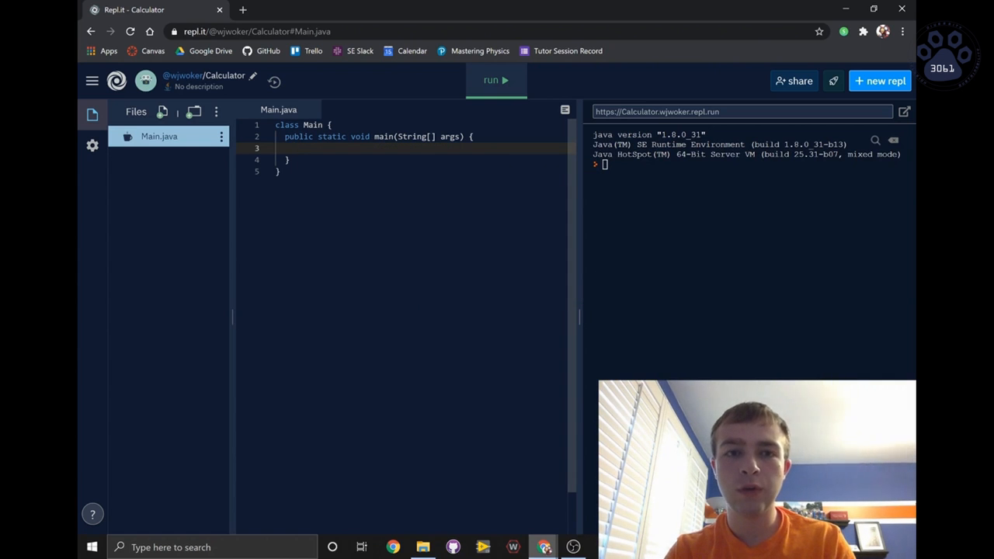
Declare int[] numbers = new int[100]; inside main
text(int[)
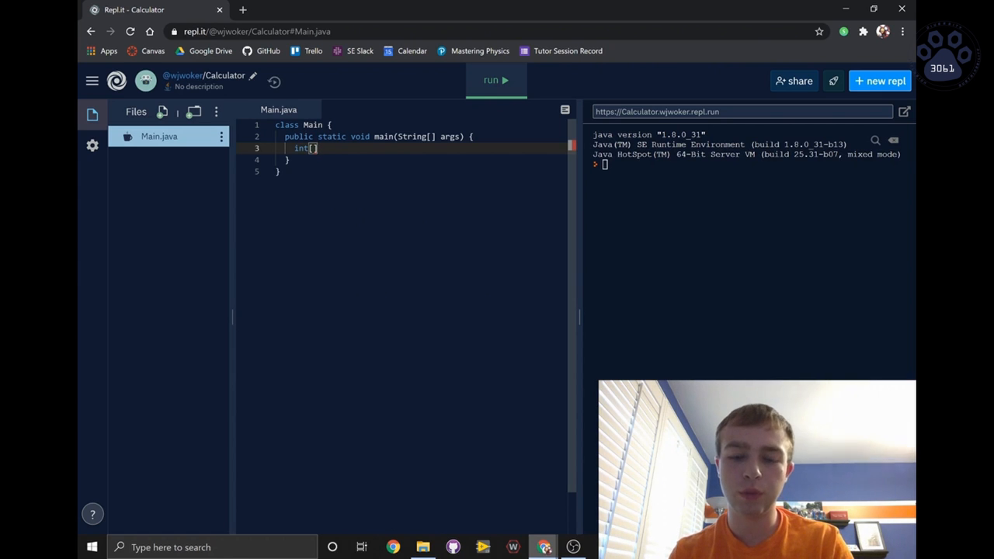
text(numbe)
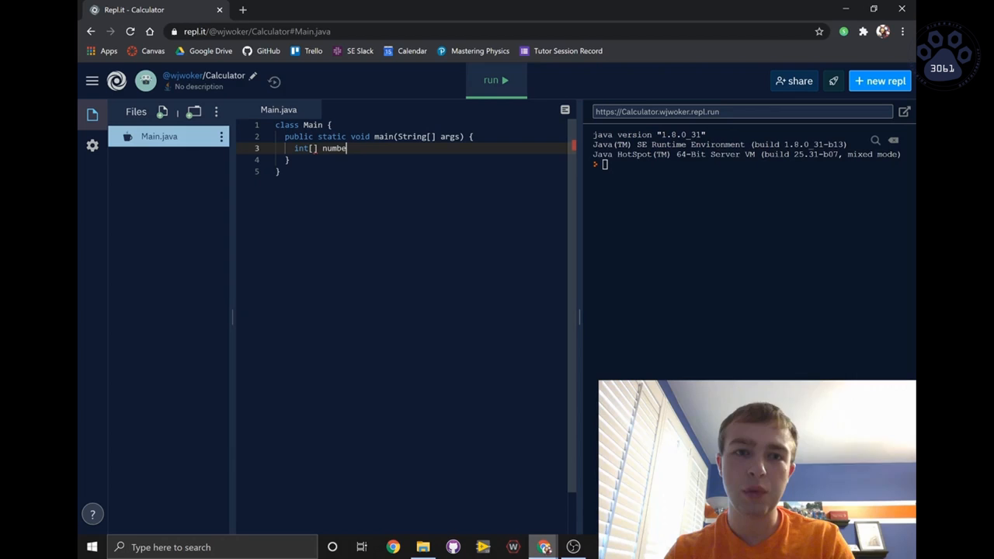
text(rs =)
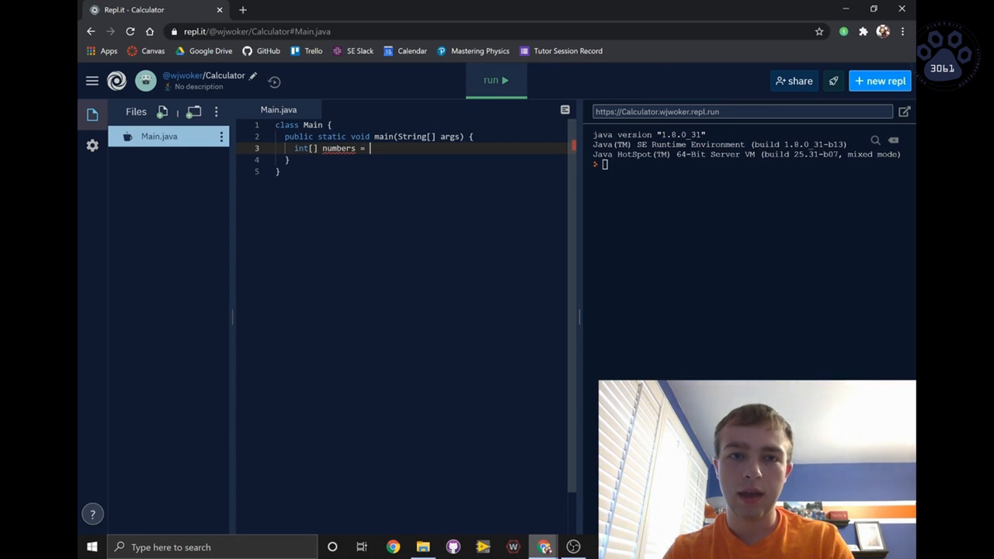
text(n)
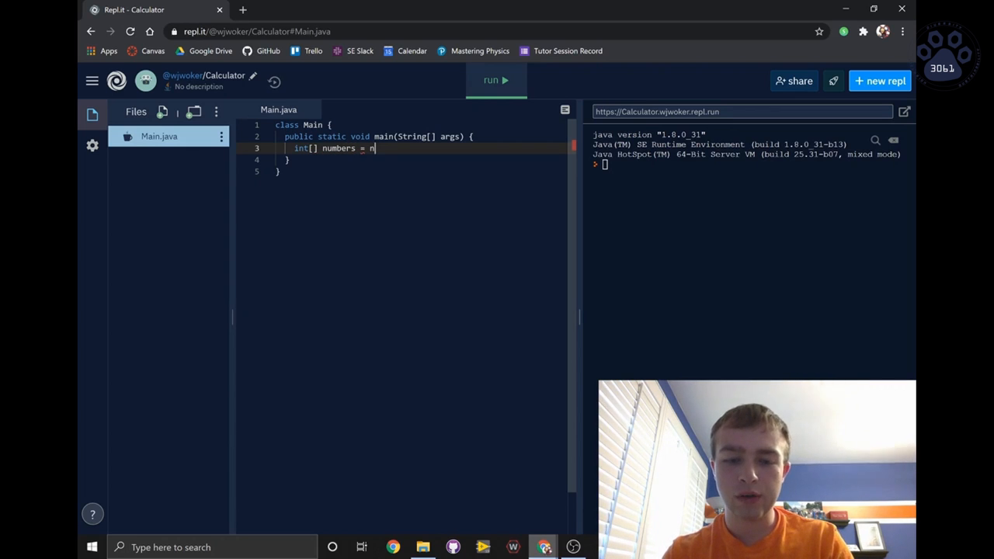
text(ew)
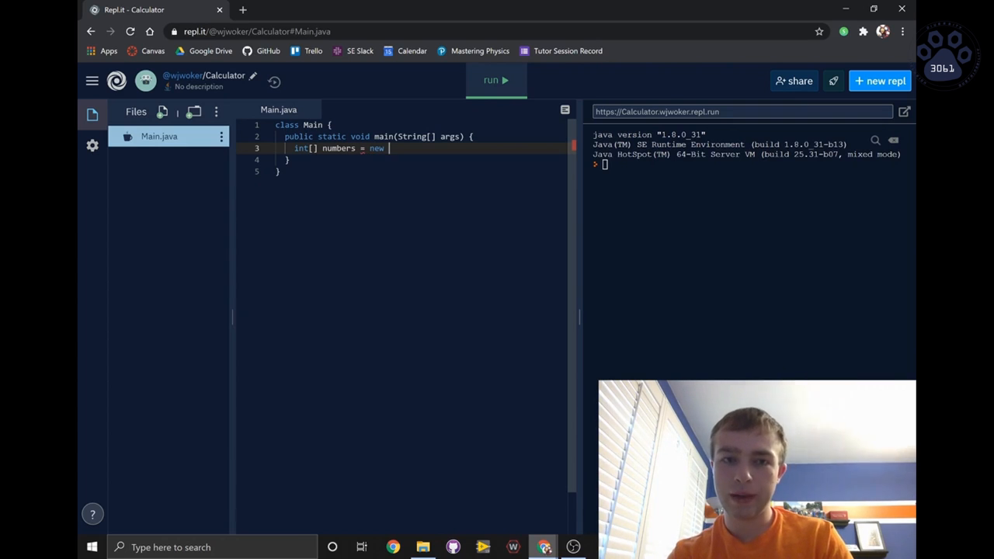
text(int[)
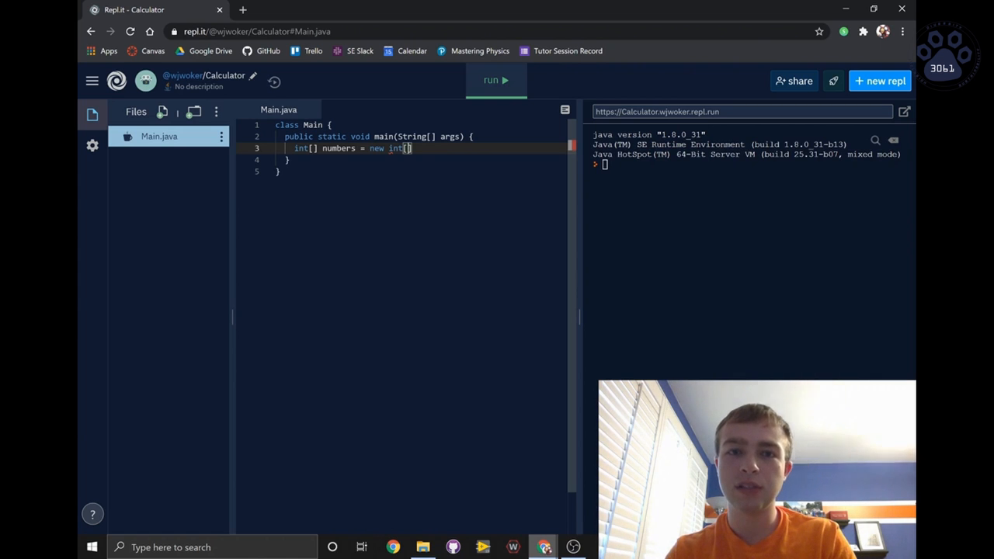
text(1)
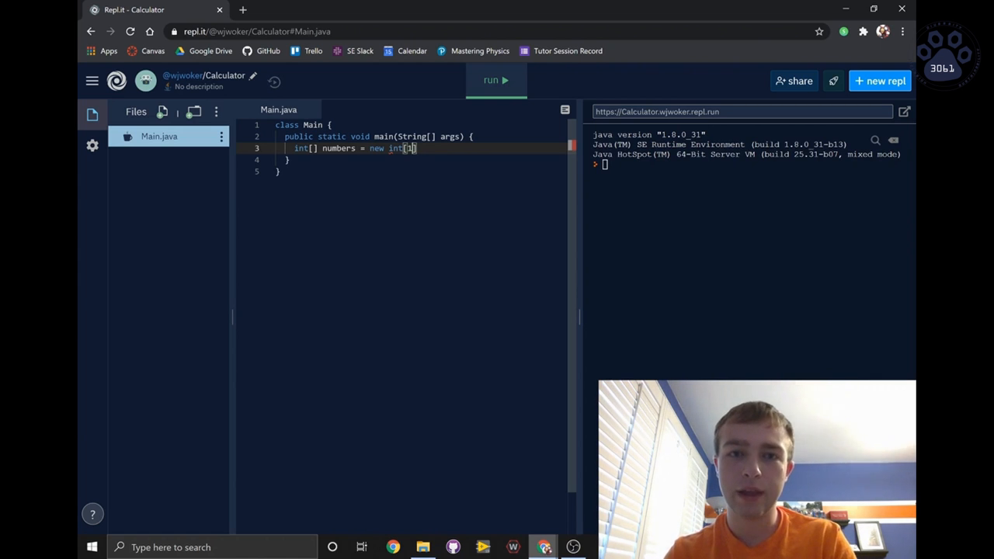
text(00)
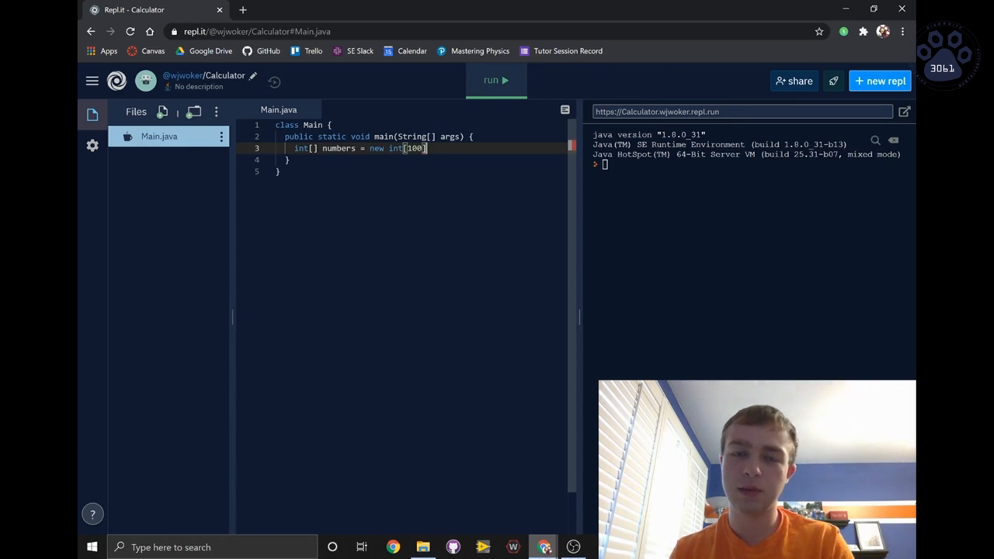
text(;)
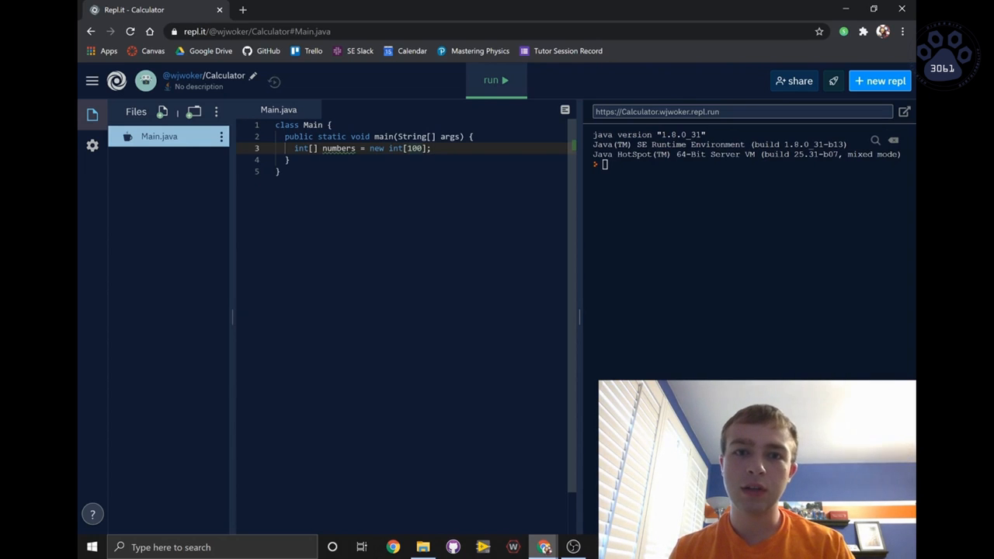
double_click(414, 149)
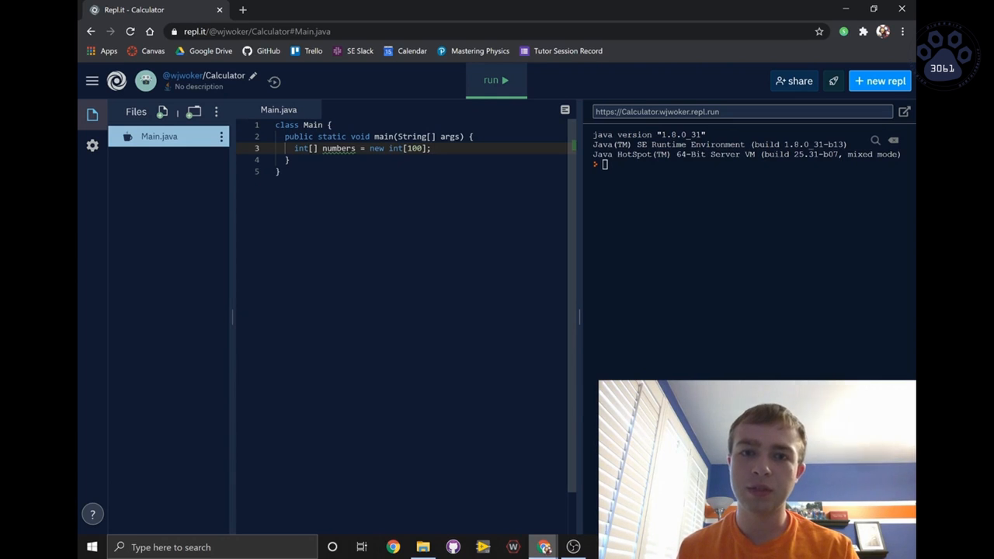
Write the loop header for(int i = 0; i < 100; i++) below the array declaration
key(Return)
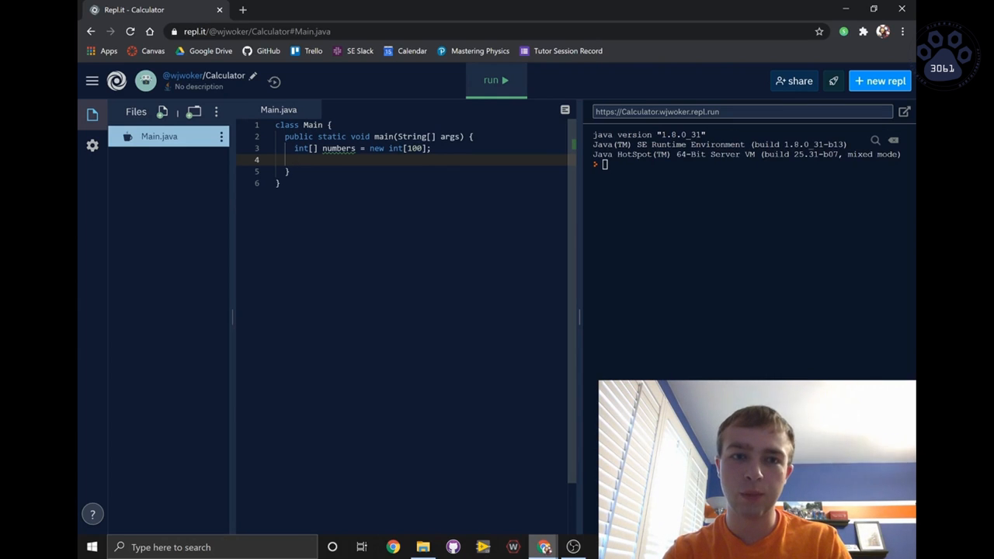
text(for)
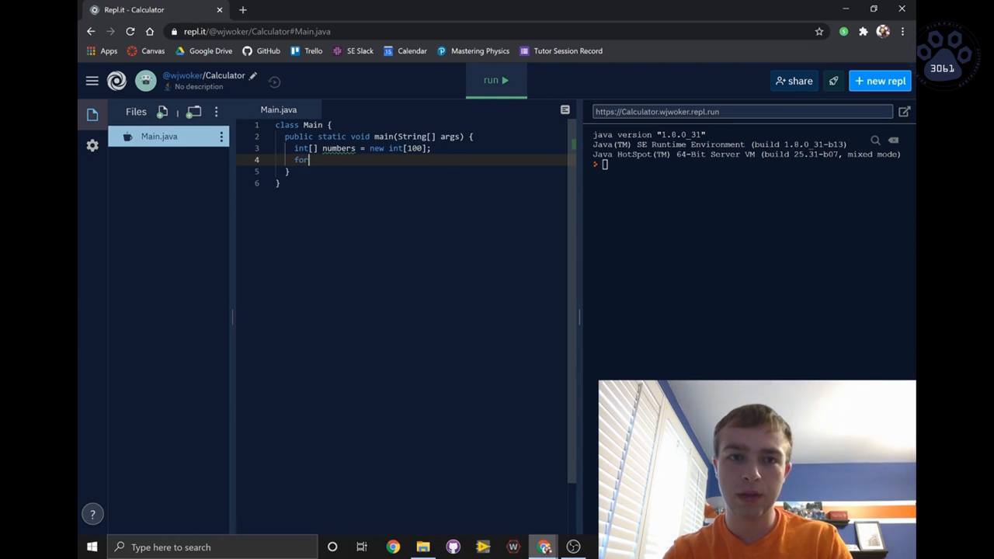
text(())
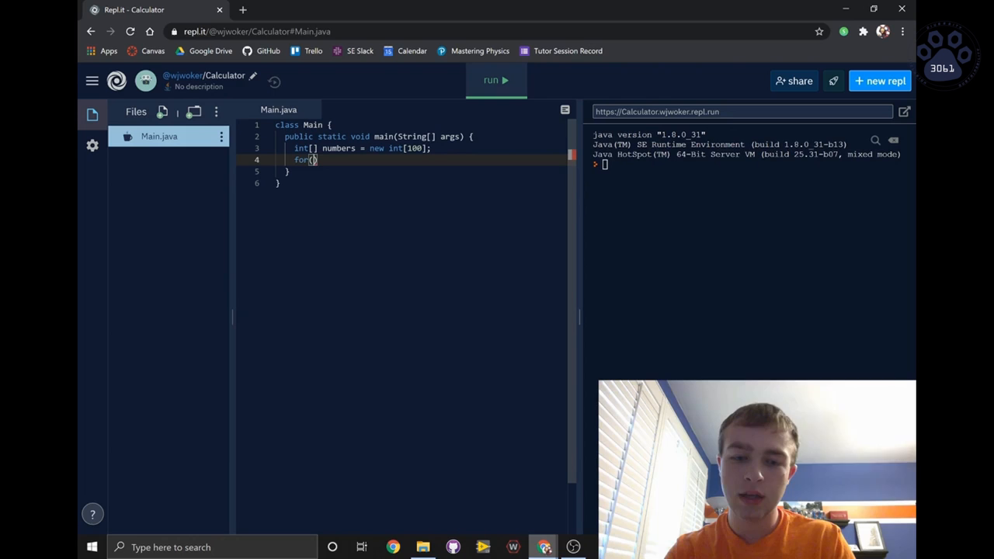
text(int i =)
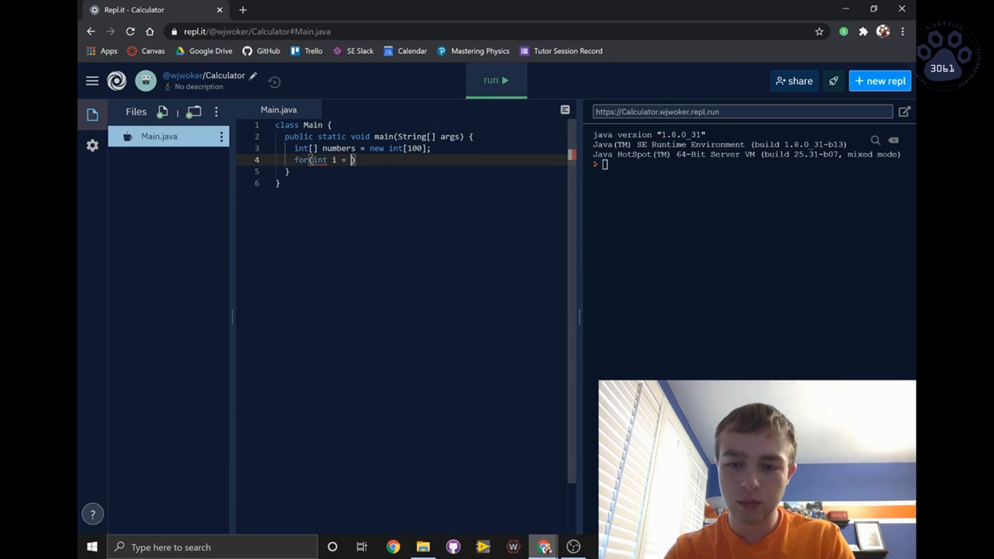
text(0;)
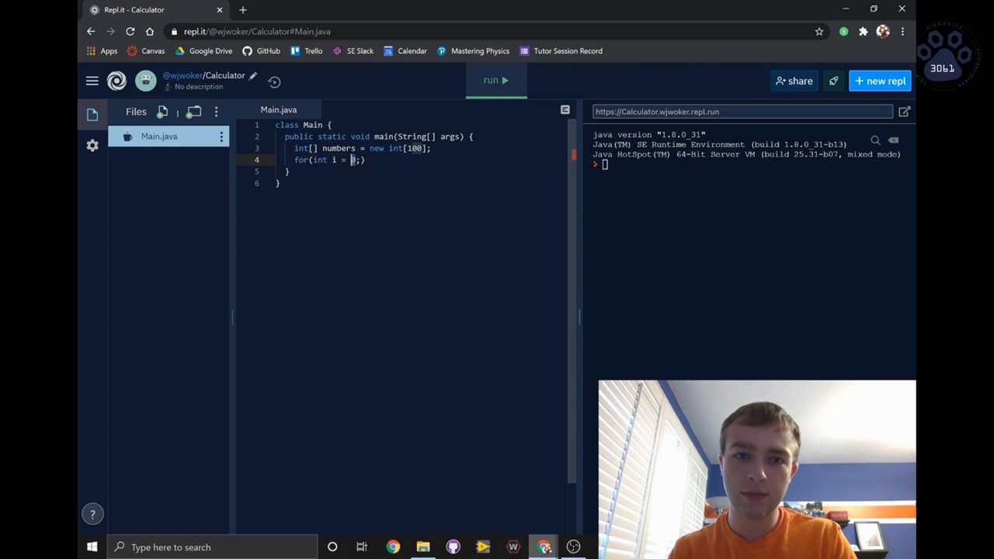
text(0;)
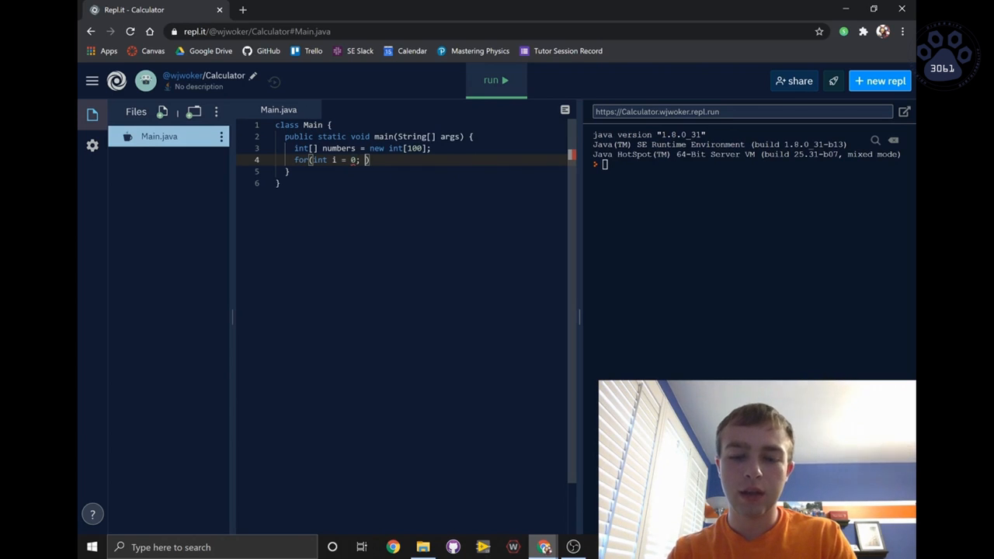
text(i)
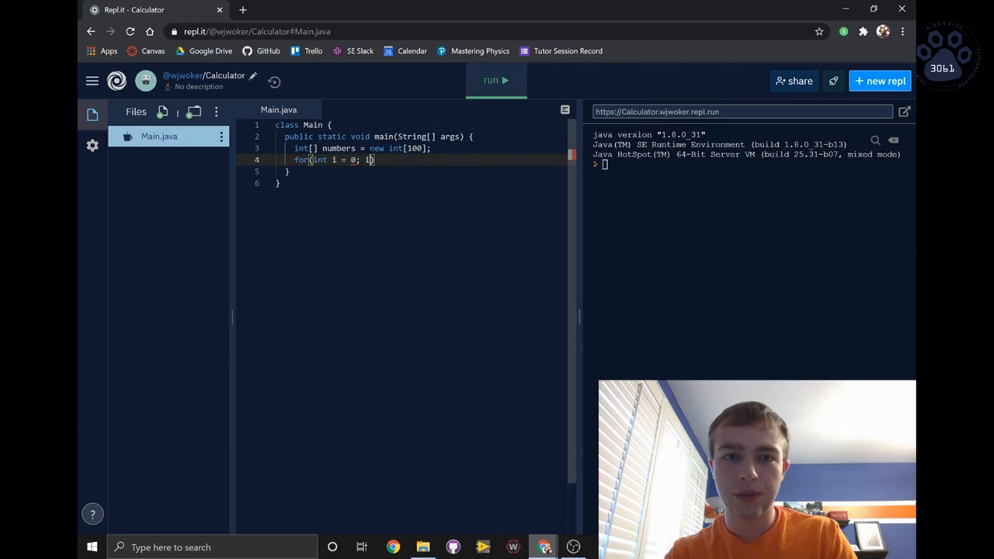
text(< 100)
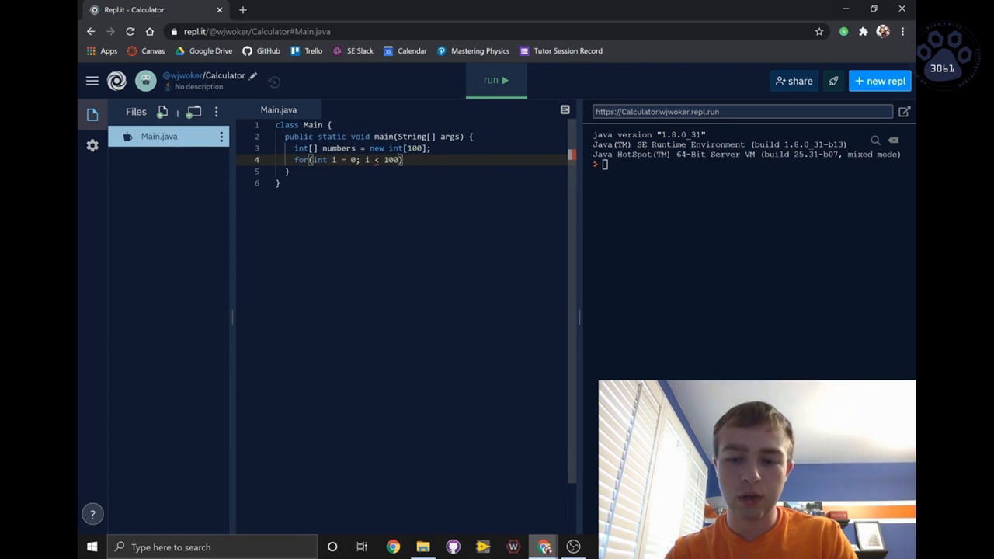
text(; i)
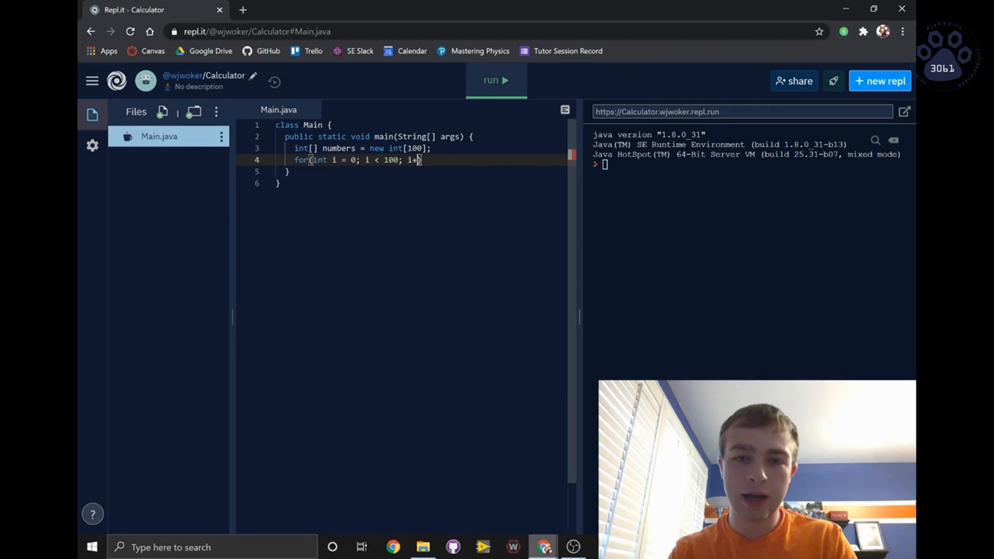
text(+)
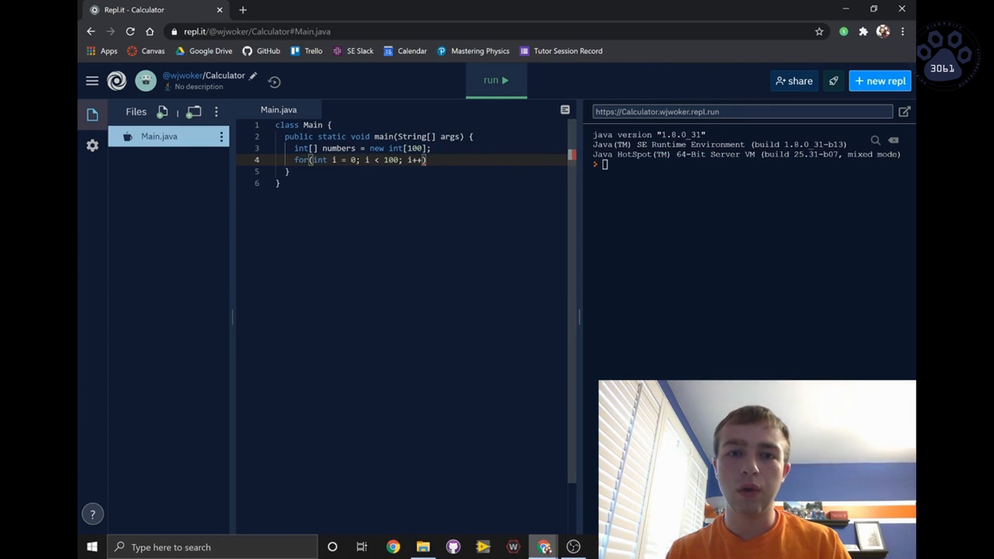
double_click(413, 160)
text( {)
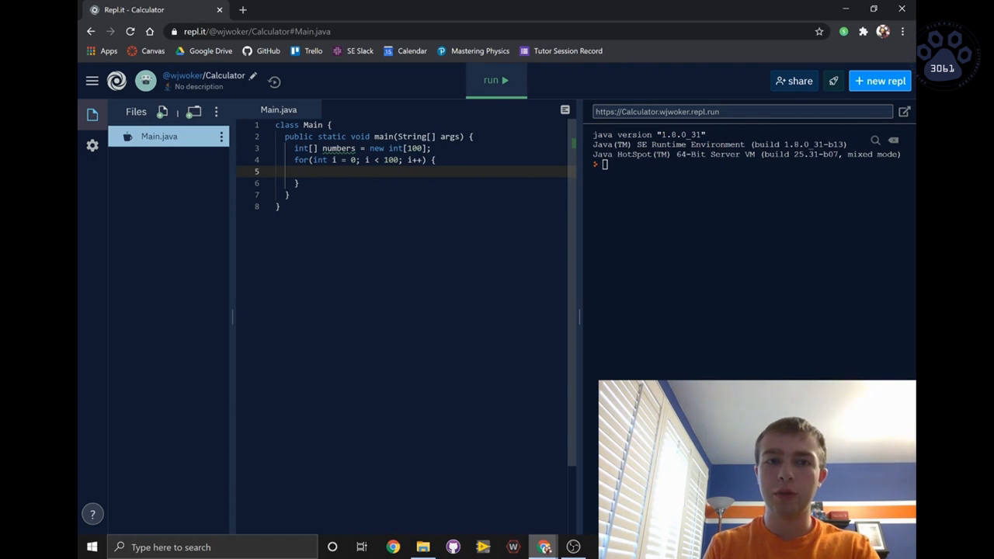
Assign numbers[i] = i; as the loop's statement, accepting autocomplete for numbers
text(number)
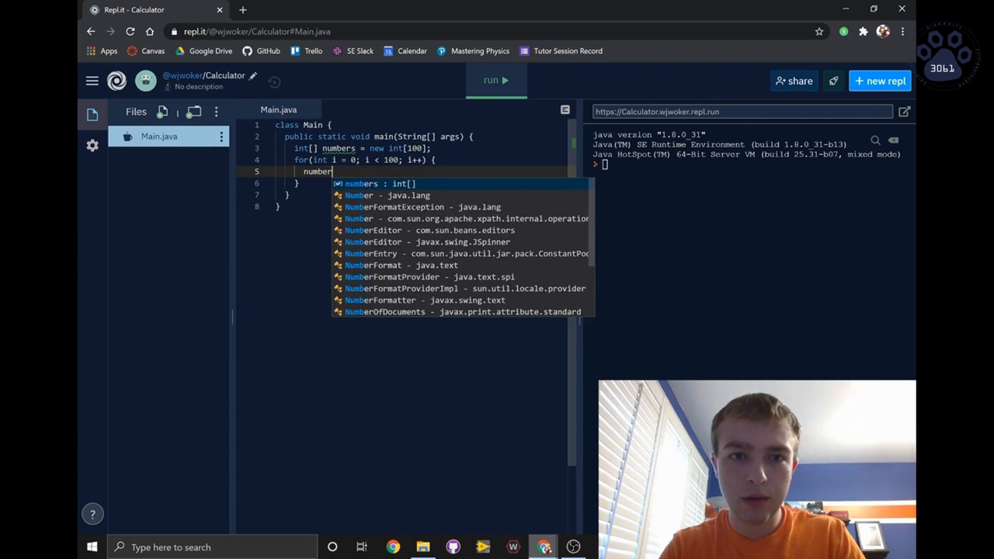
text(s[i)
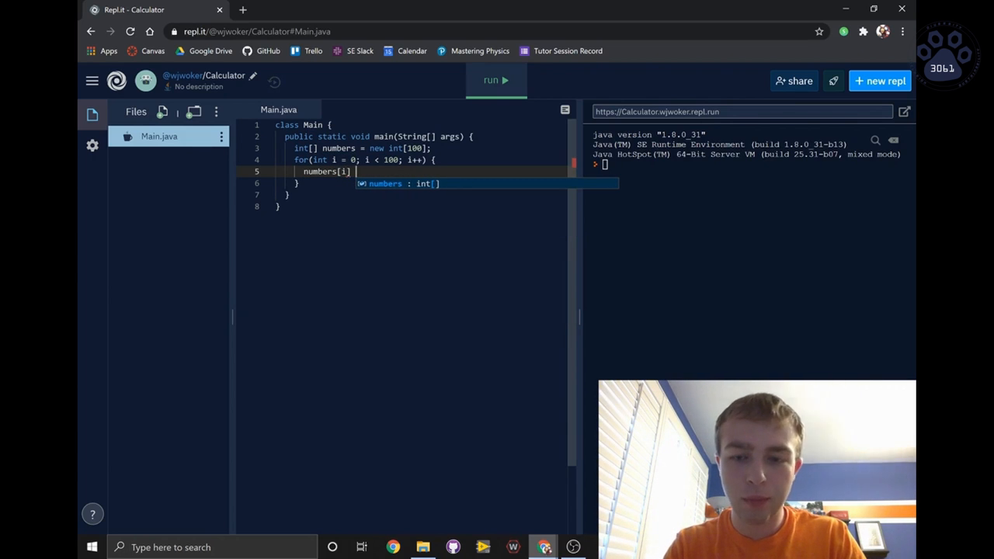
text(= i;)
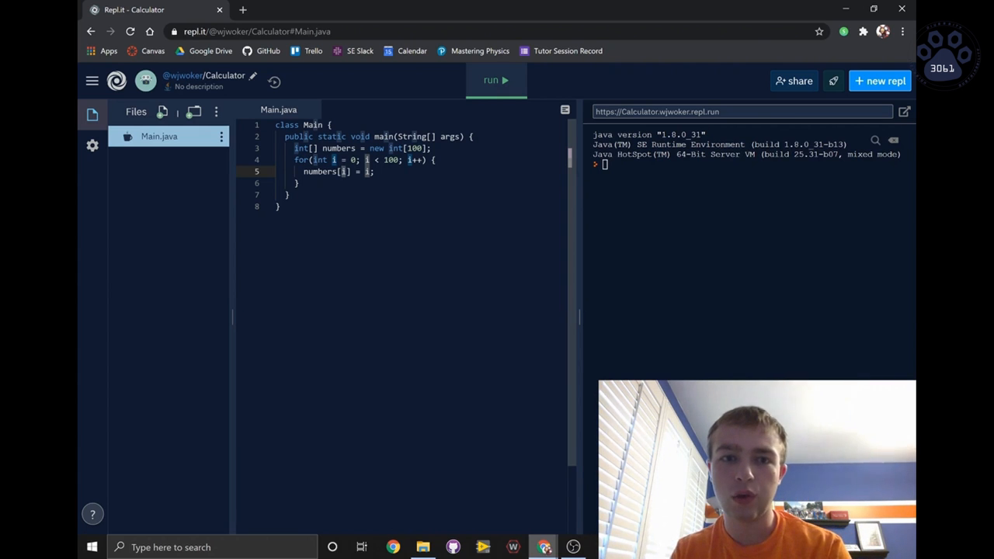
Complete the header as i = 0; i < 100; i++ with braces around the body
click(370, 171)
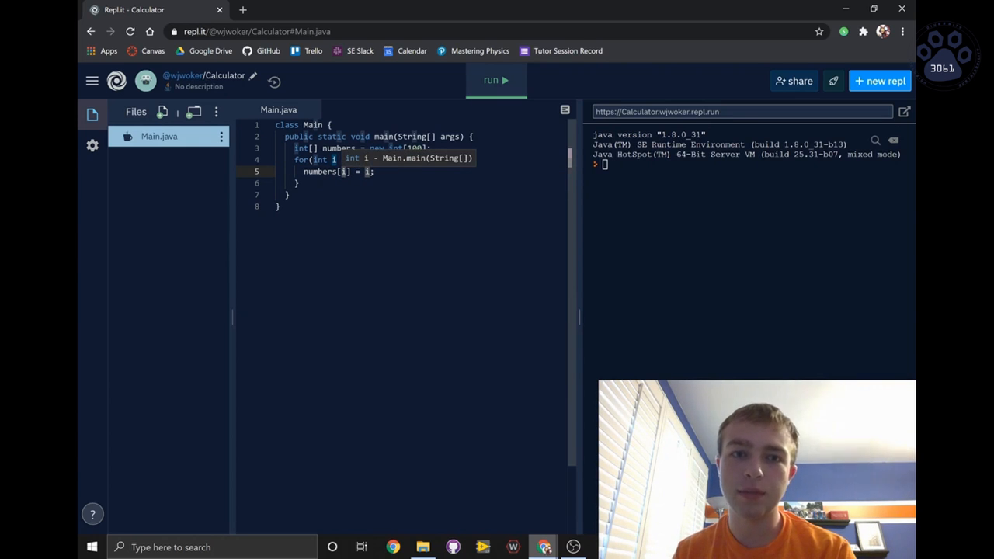
text(= 0; i < 100; i++) {)
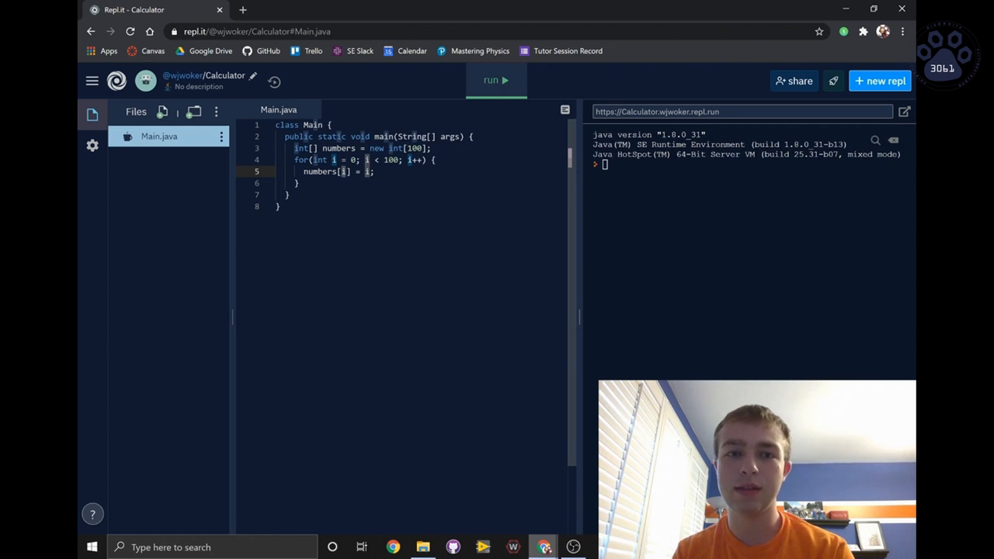
key(Enter)
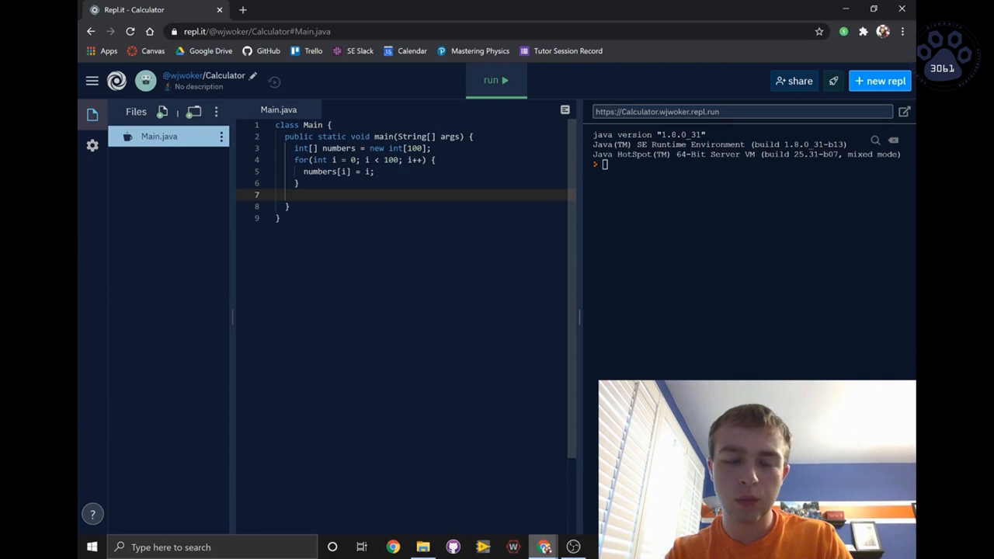
Declare int[] numbers2 = {1, 2, 3, 4, 5} after the loop, not yet terminated
text(int[])
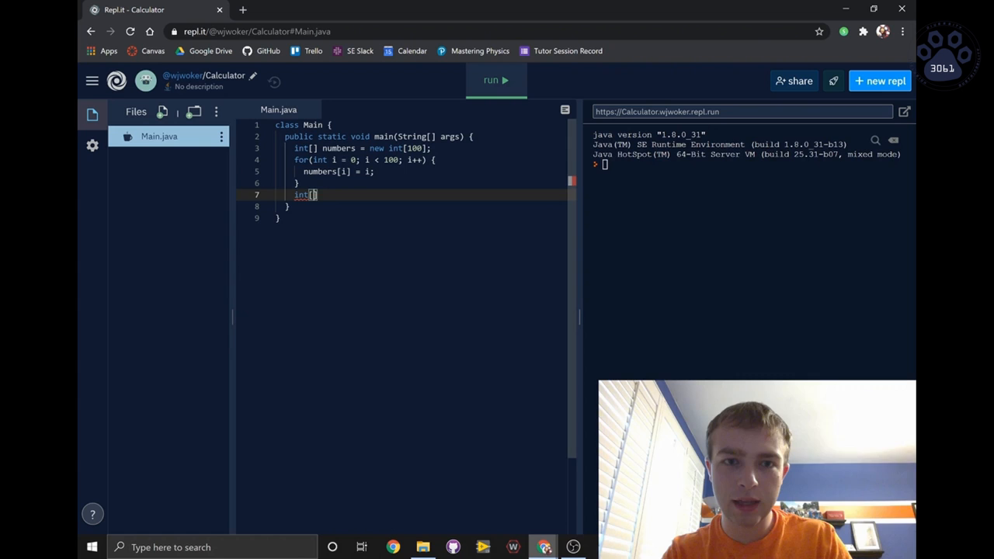
text(number)
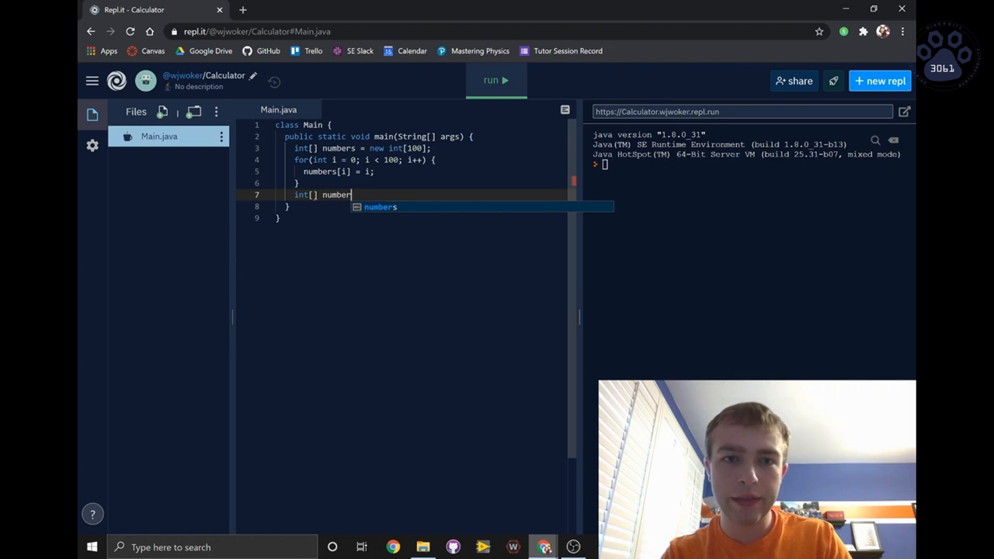
text(2 =)
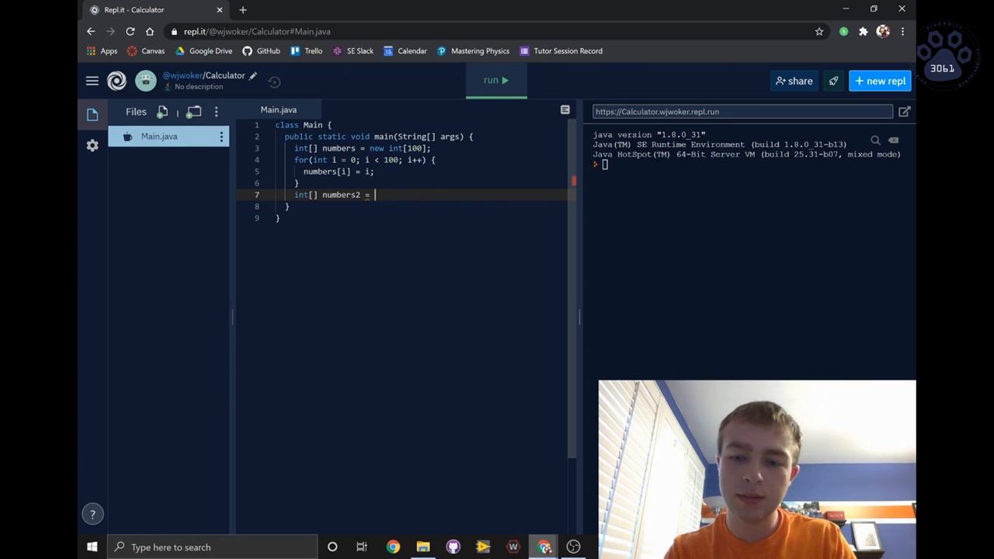
text({1})
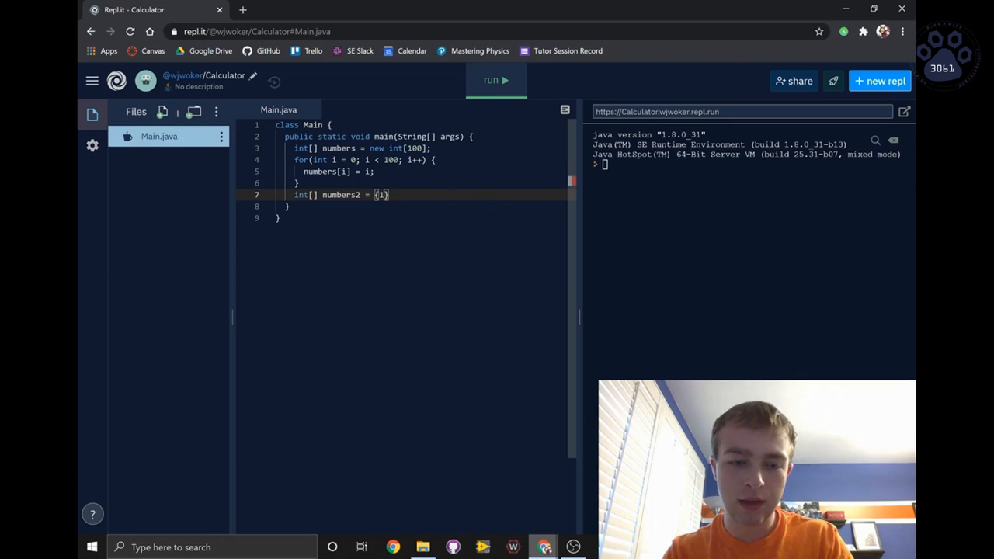
text(, 2, 3,)
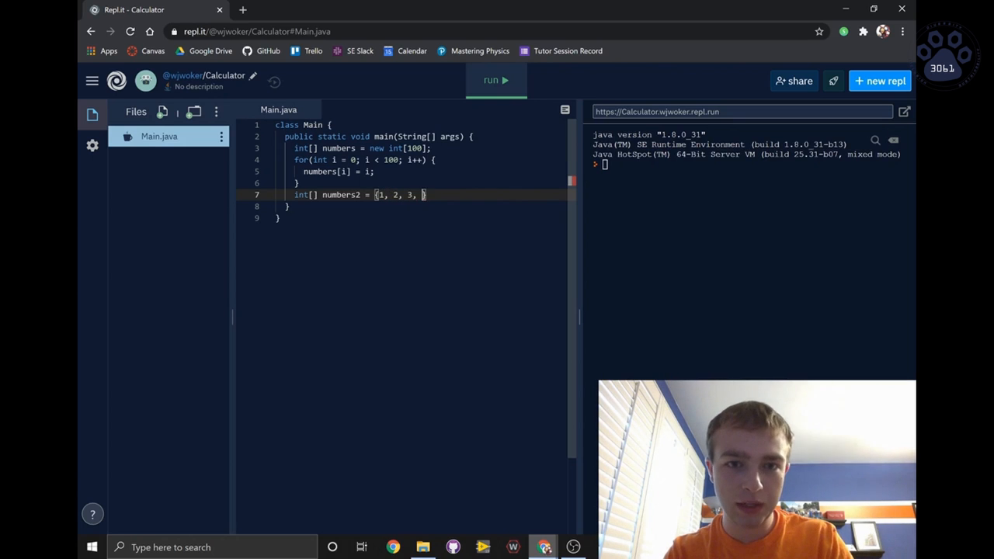
text(4, 5)
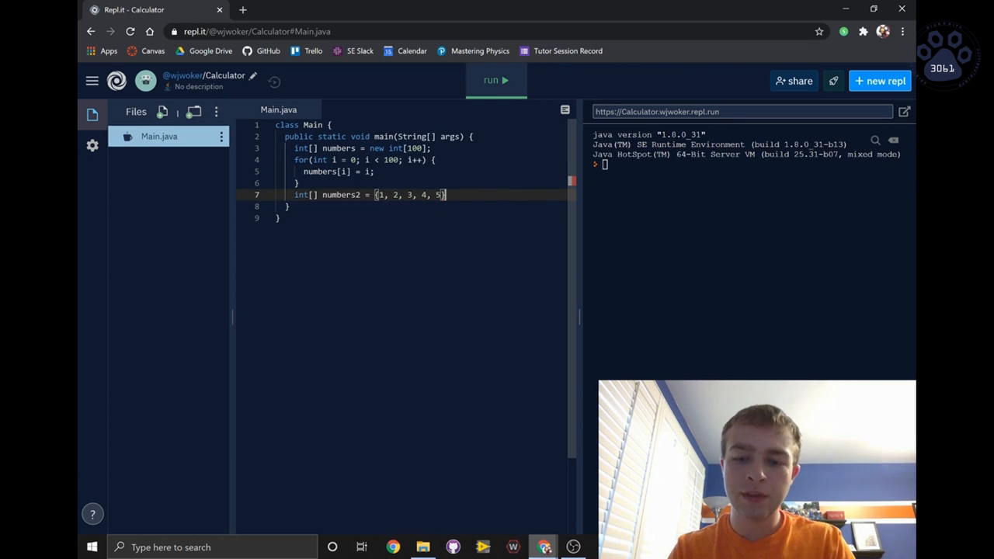